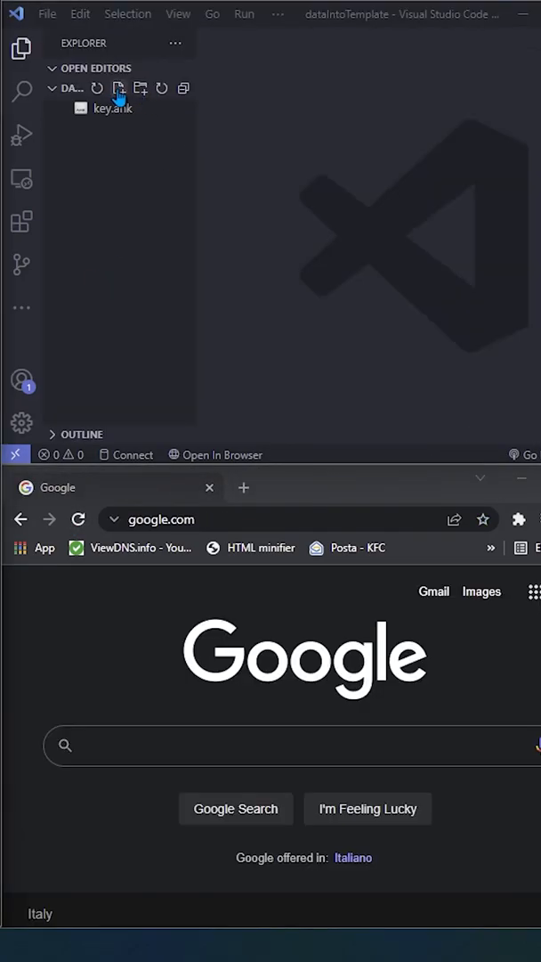
# - Start adding another new file to the dataIntoTemplate project
pyautogui.click(118, 88)
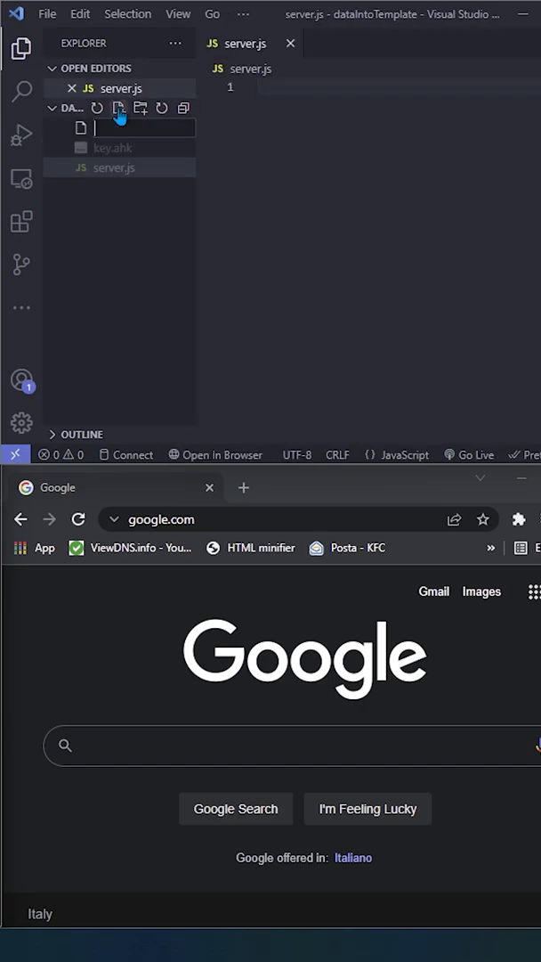
# - Name the new file handlers.js and scroll through the code
pyautogui.write('handlers.js')
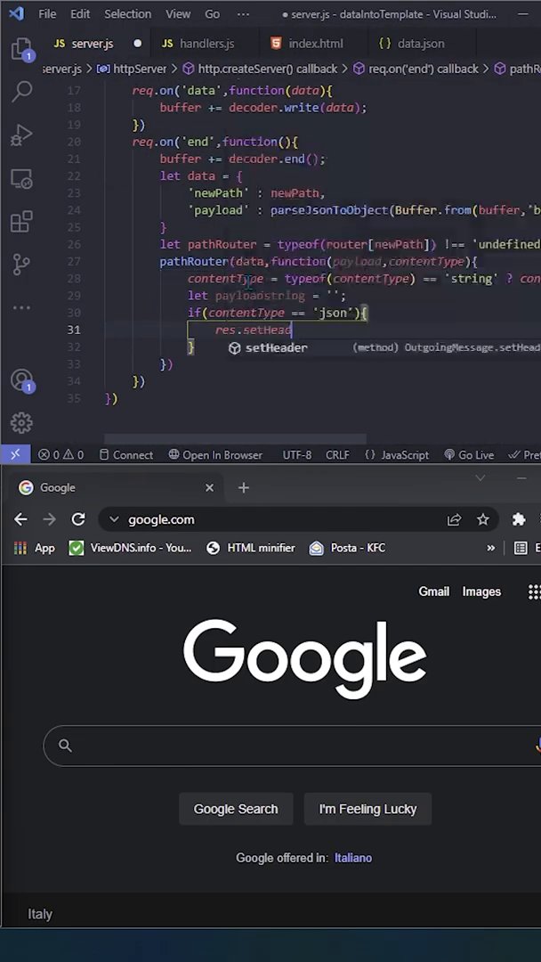
pyautogui.scroll(-3)
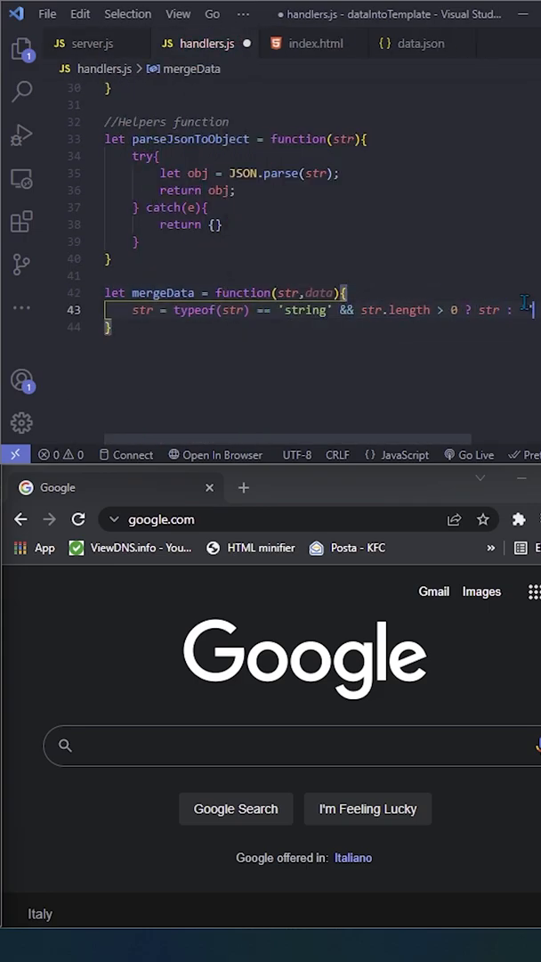
# - Default data to an empty object unless it is a non-null object, then begin the loop code
pyautogui.write("data = typeof(data) == 'object' && data !== null ? data : {};")
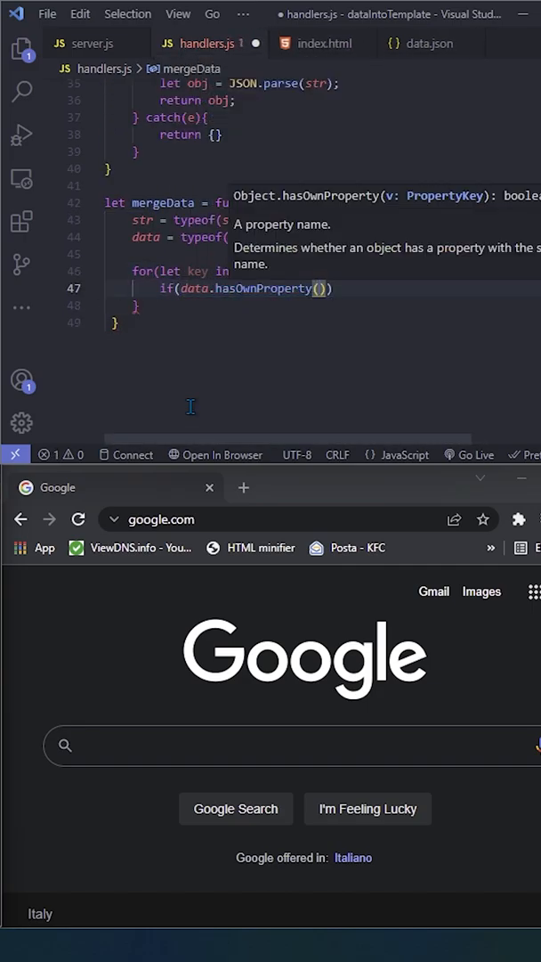
pyautogui.write('let re')
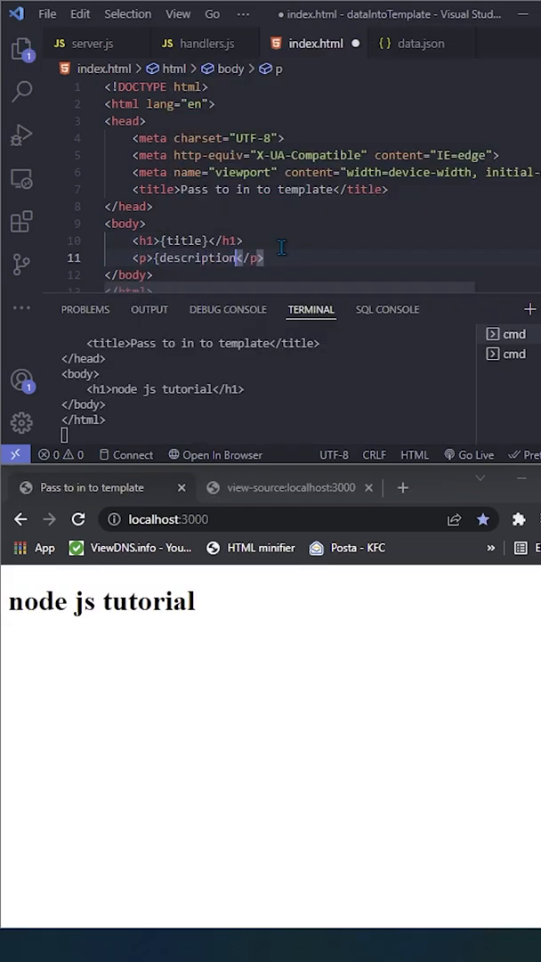
# - Type a {reading} placeholder paragraph into index.html
pyautogui.write('{reading}</p>')
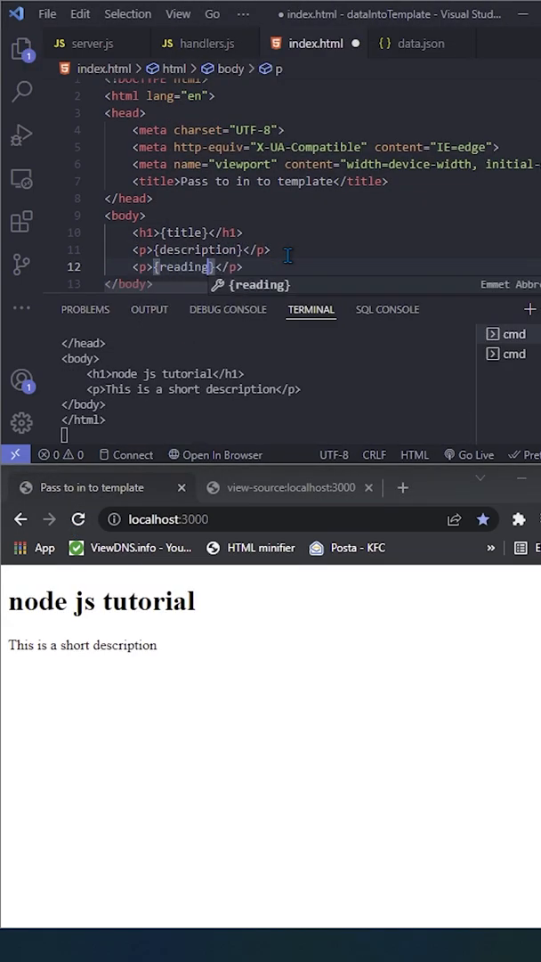